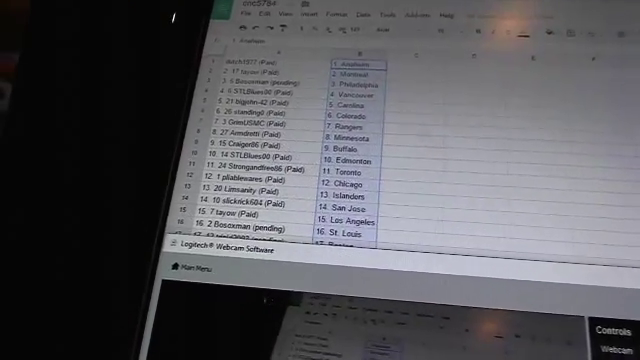
scroll("down", 3)
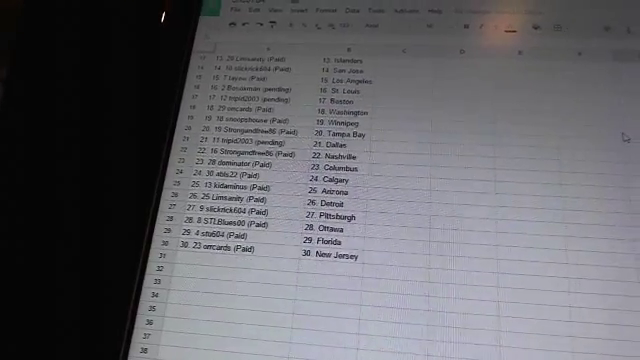